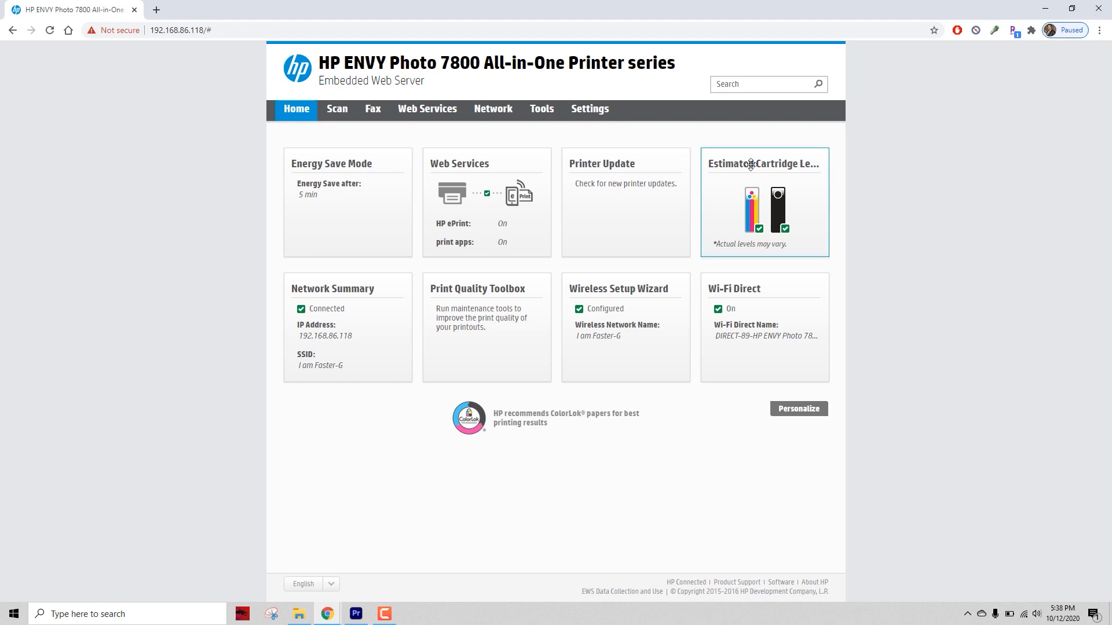
mouse_move(800, 209)
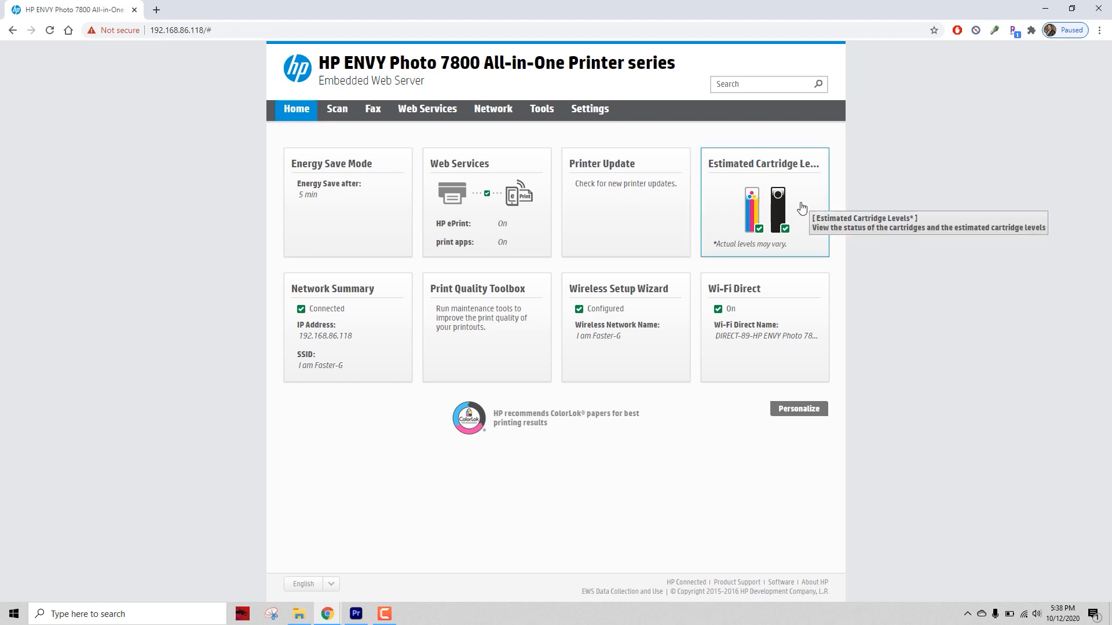
mouse_move(336, 281)
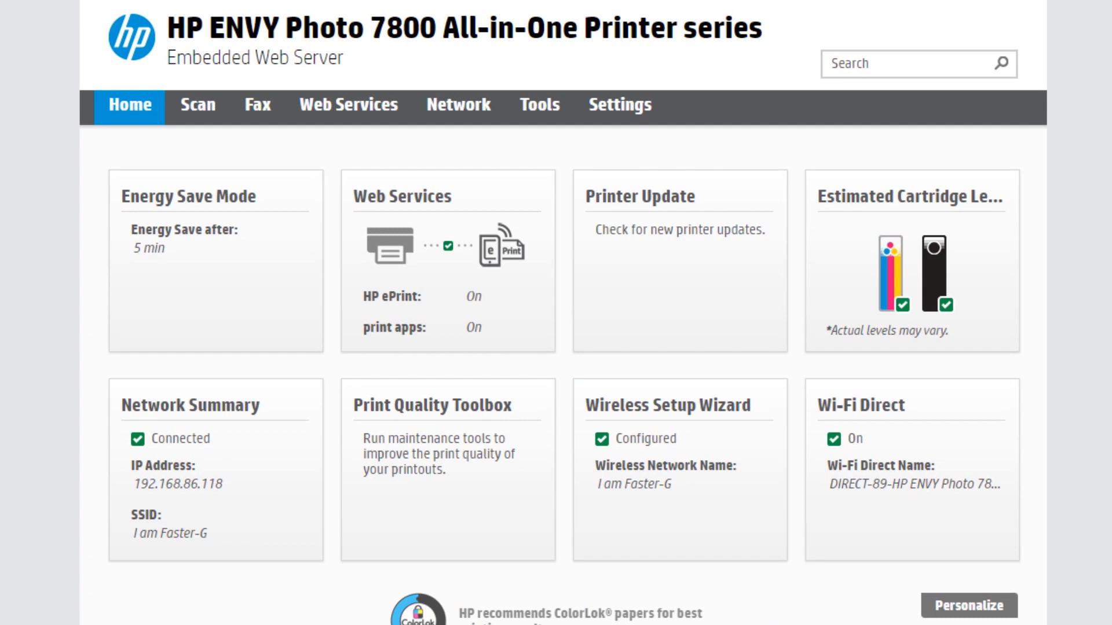
mouse_move(915, 498)
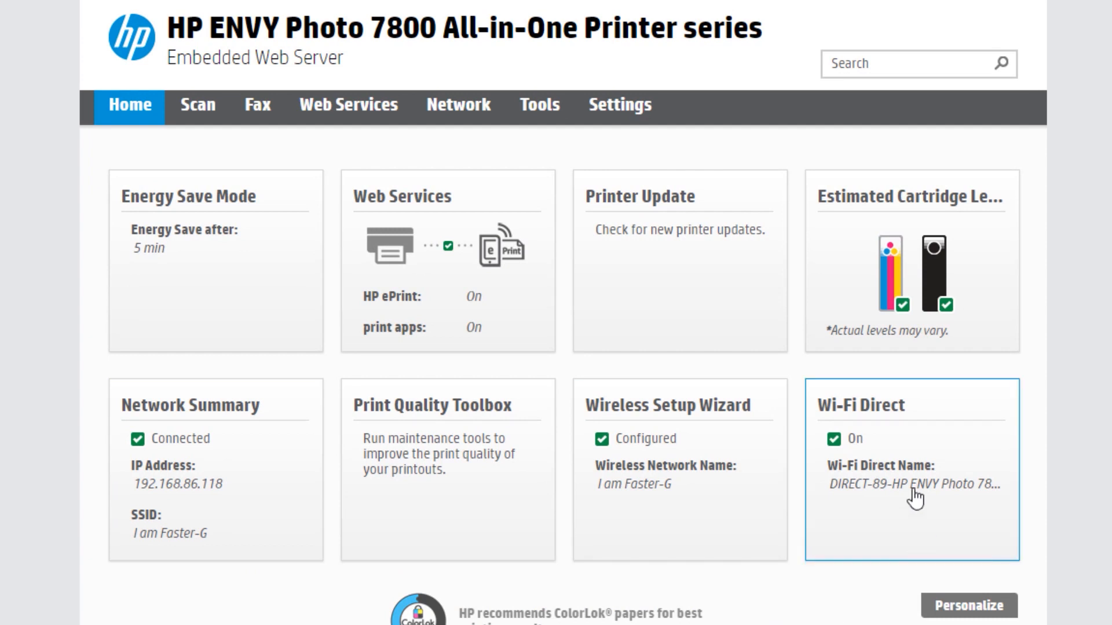
mouse_move(882, 518)
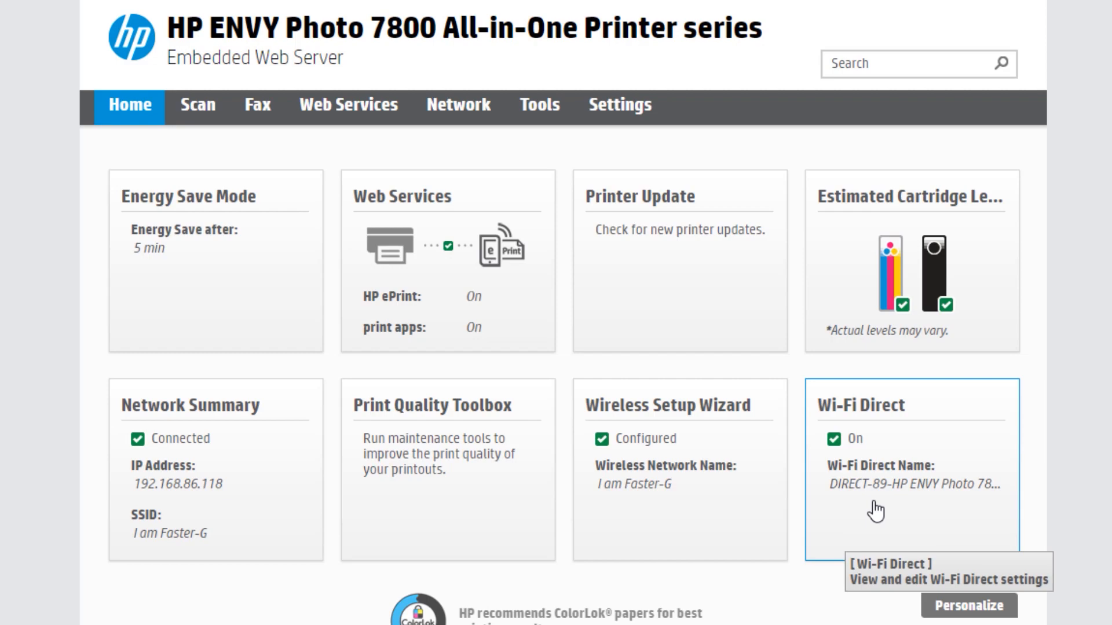
- Reach the Wi-Fi Direct status page and begin editing its settings
left_click(862, 405)
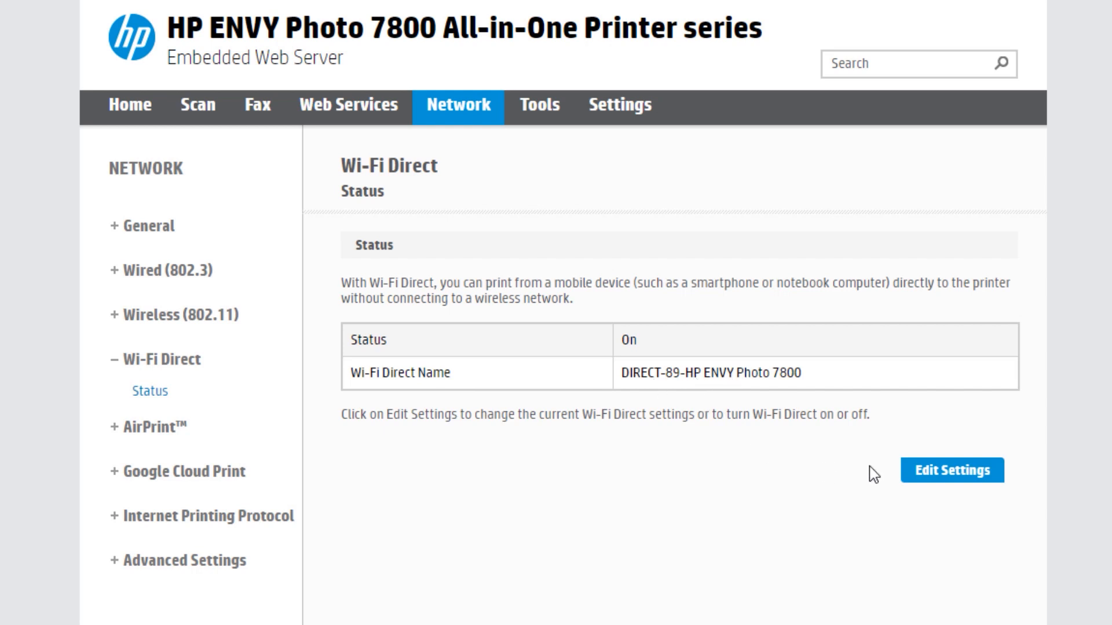
left_click(952, 470)
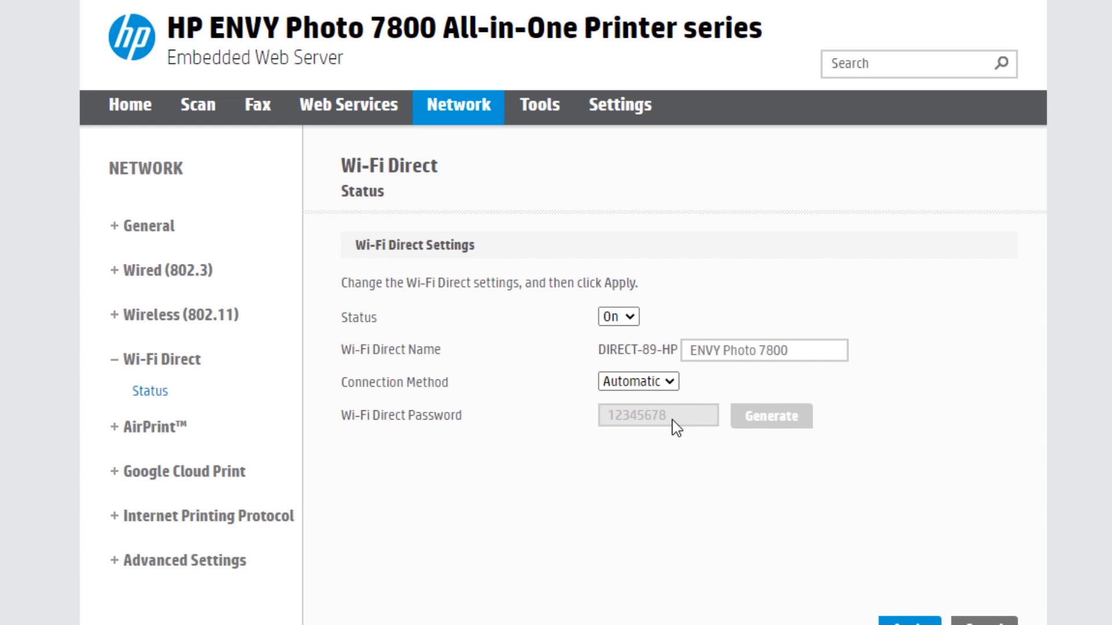
mouse_move(650, 399)
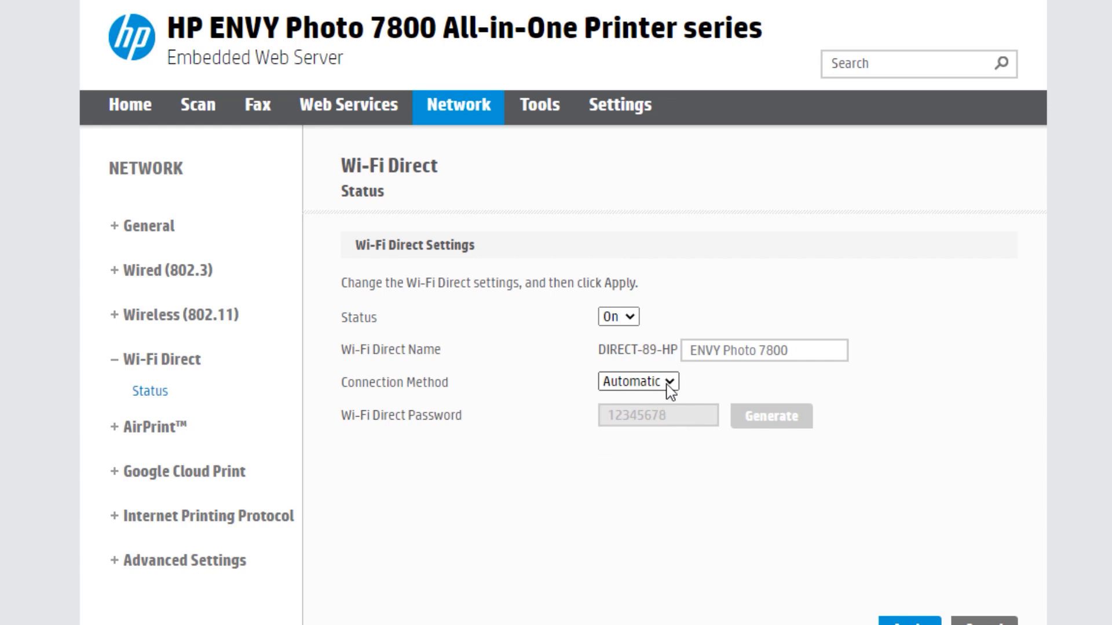
- Switch the Wi-Fi Direct connection method from Automatic to Manual
left_click(637, 381)
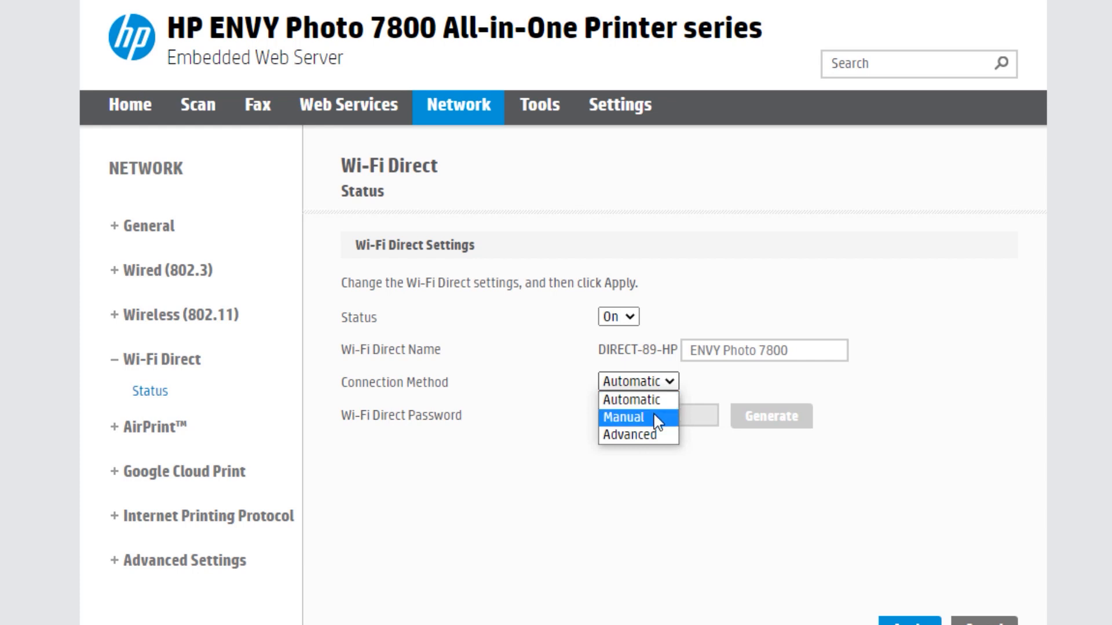
left_click(637, 417)
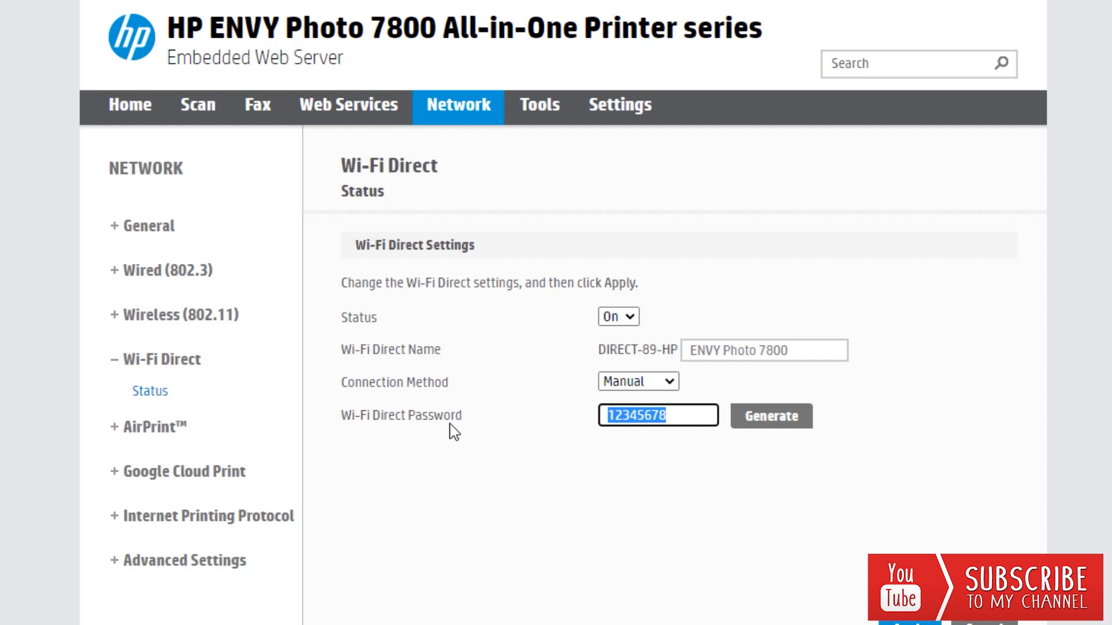
mouse_move(788, 464)
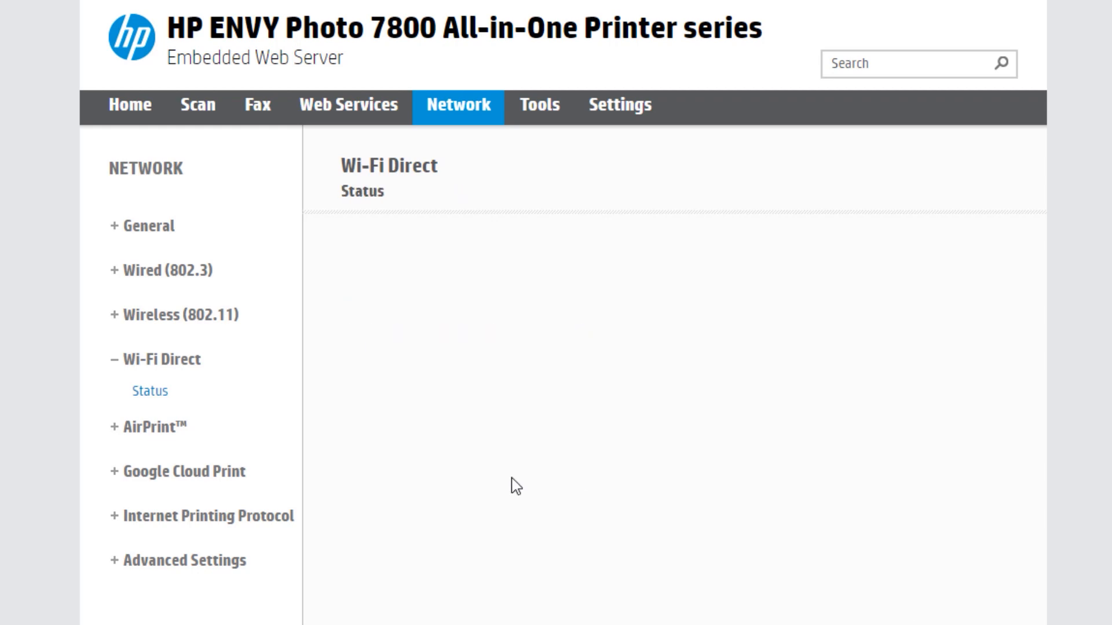
left_click(149, 390)
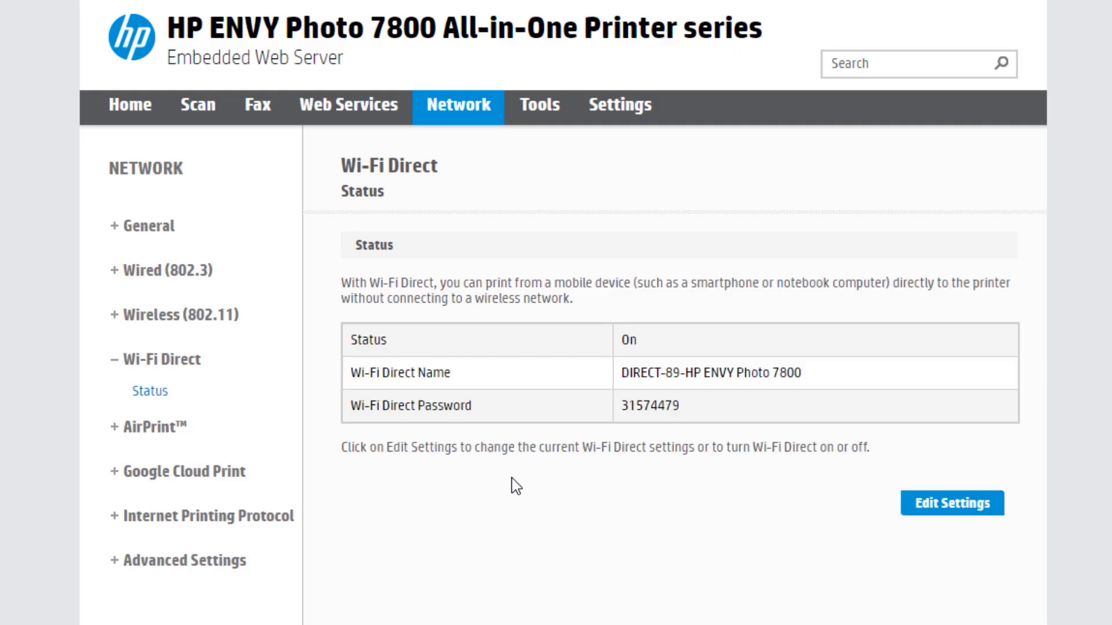
mouse_move(639, 413)
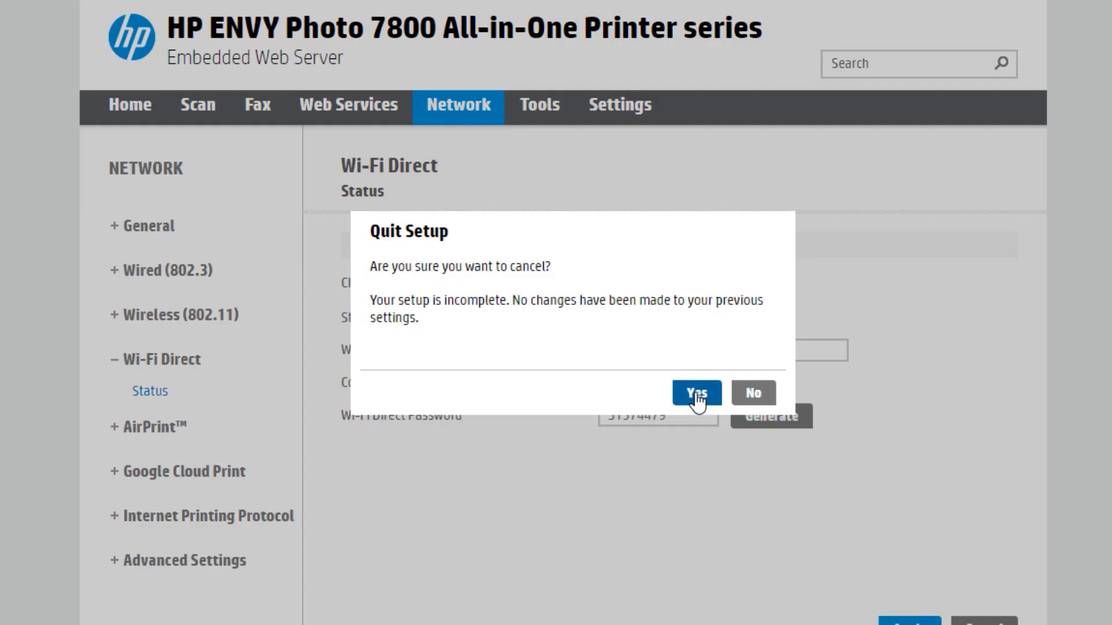
left_click(696, 392)
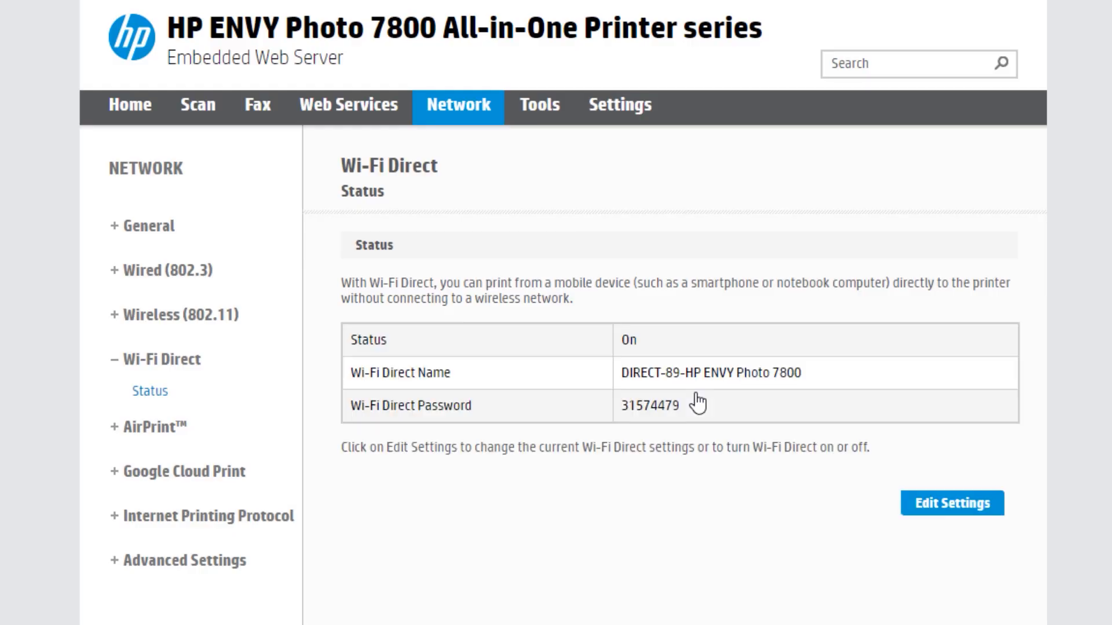